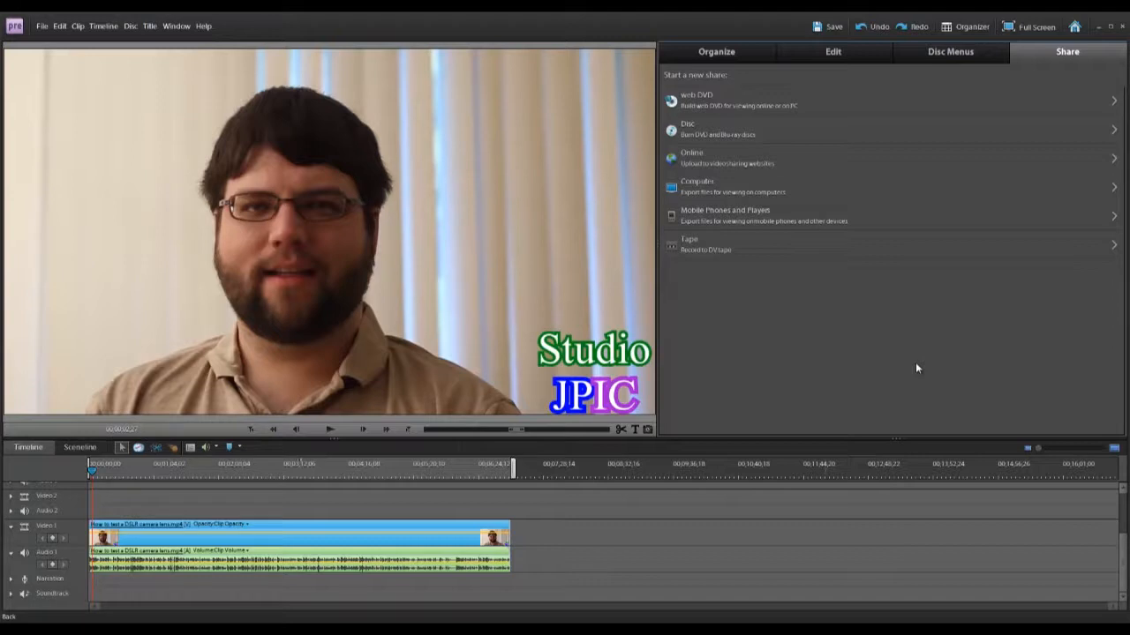
mouse_move(898, 368)
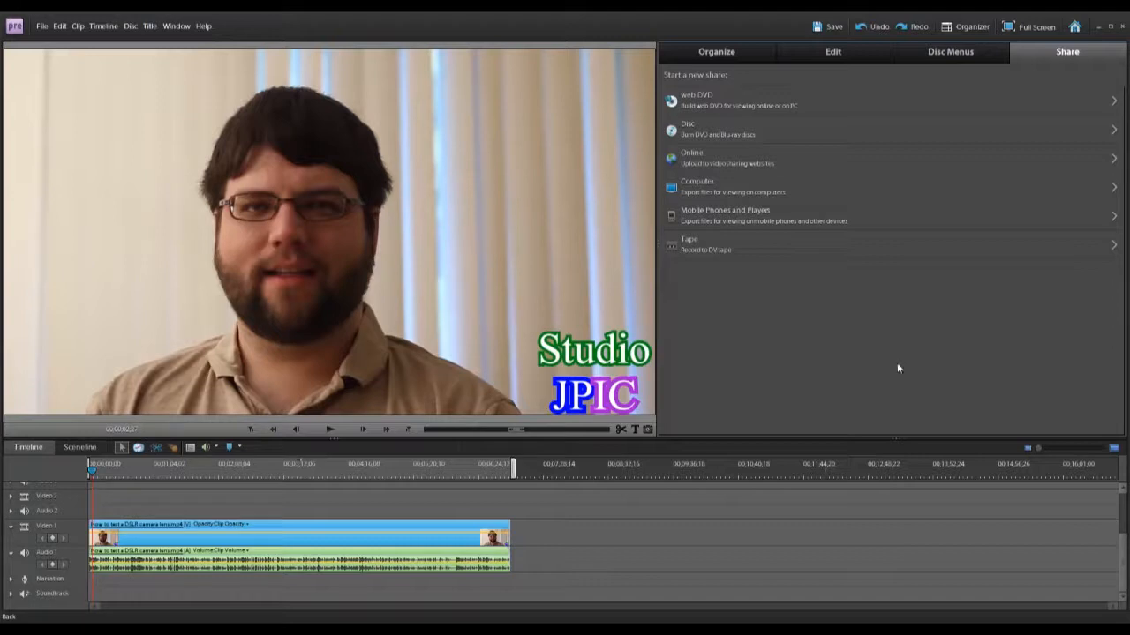
mouse_move(228, 258)
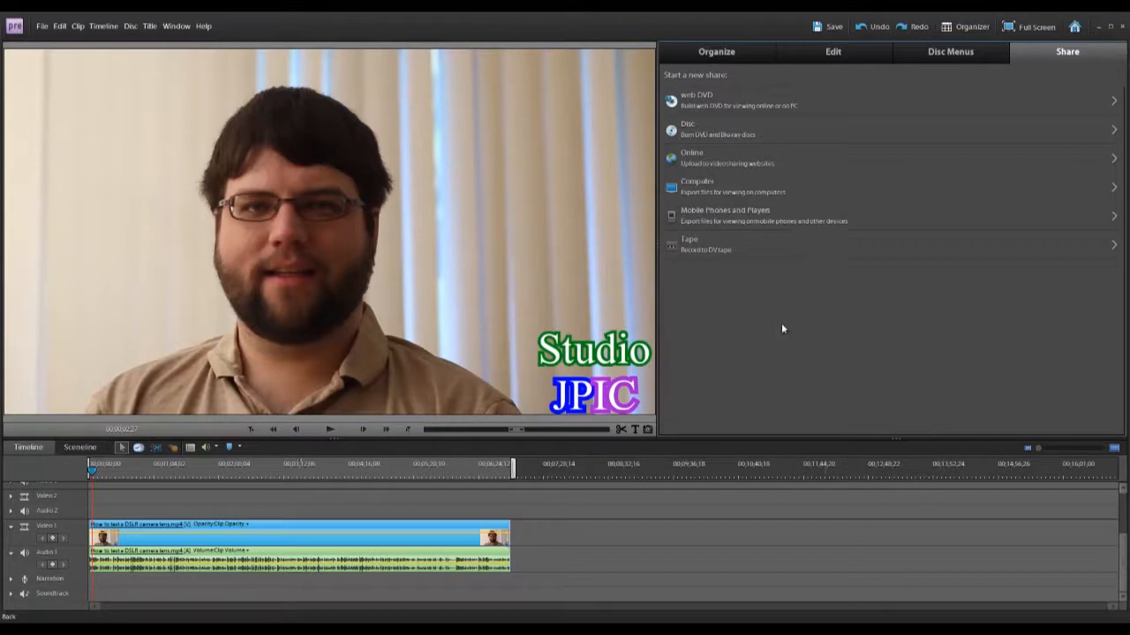
mouse_move(1067, 51)
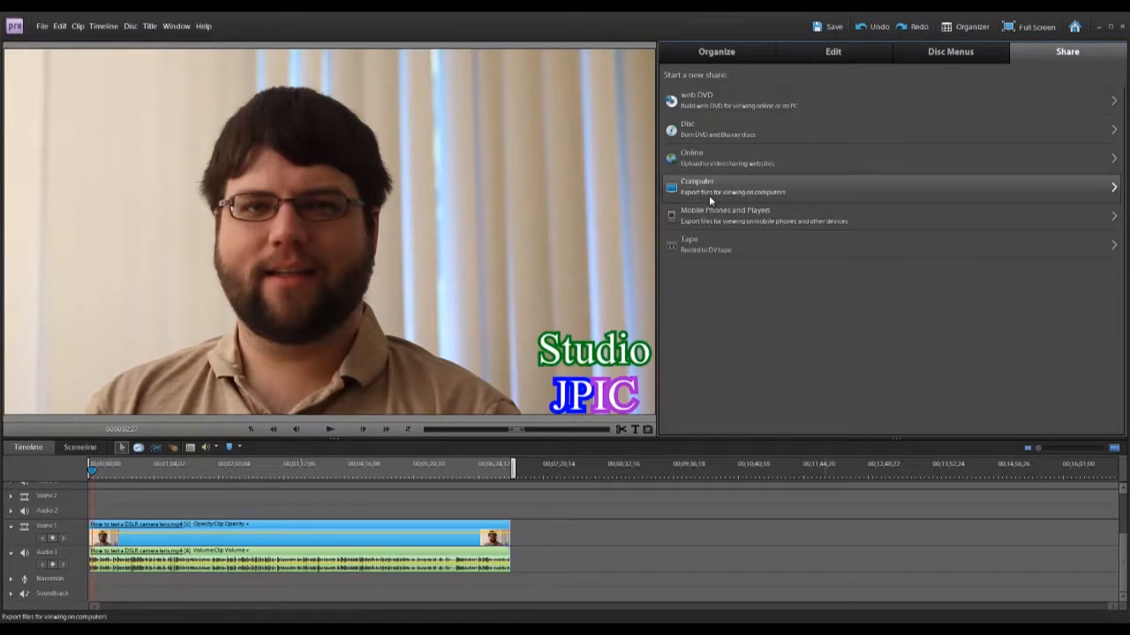
Step: Start a QuickTime export for computers from the NTSC DV 16:9 preset, opening Advanced settings
click(698, 186)
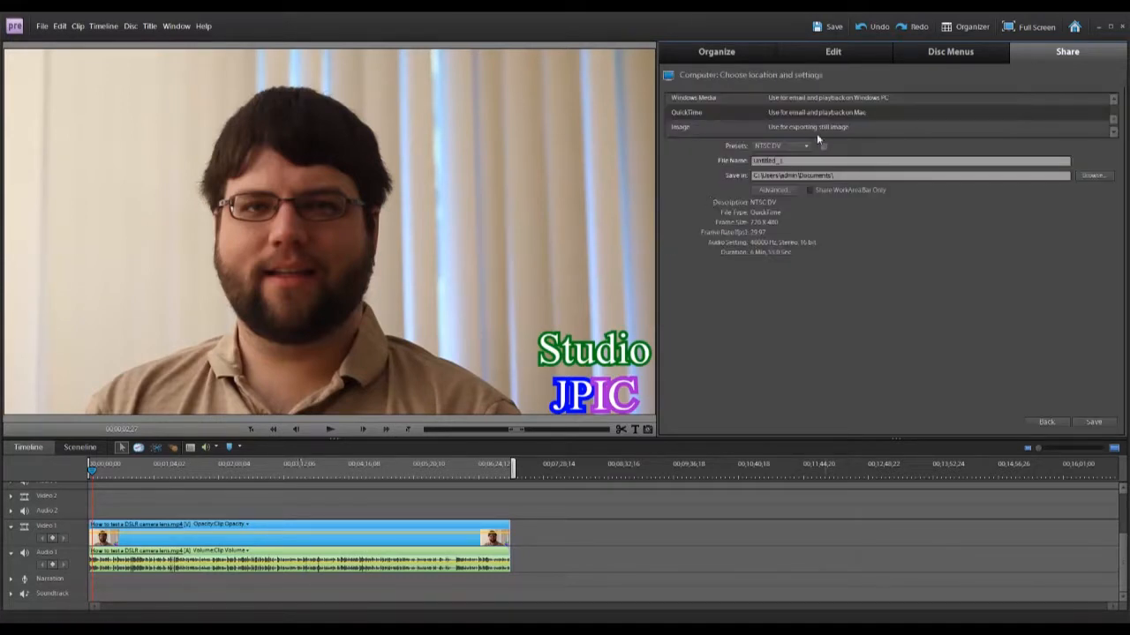
click(1114, 119)
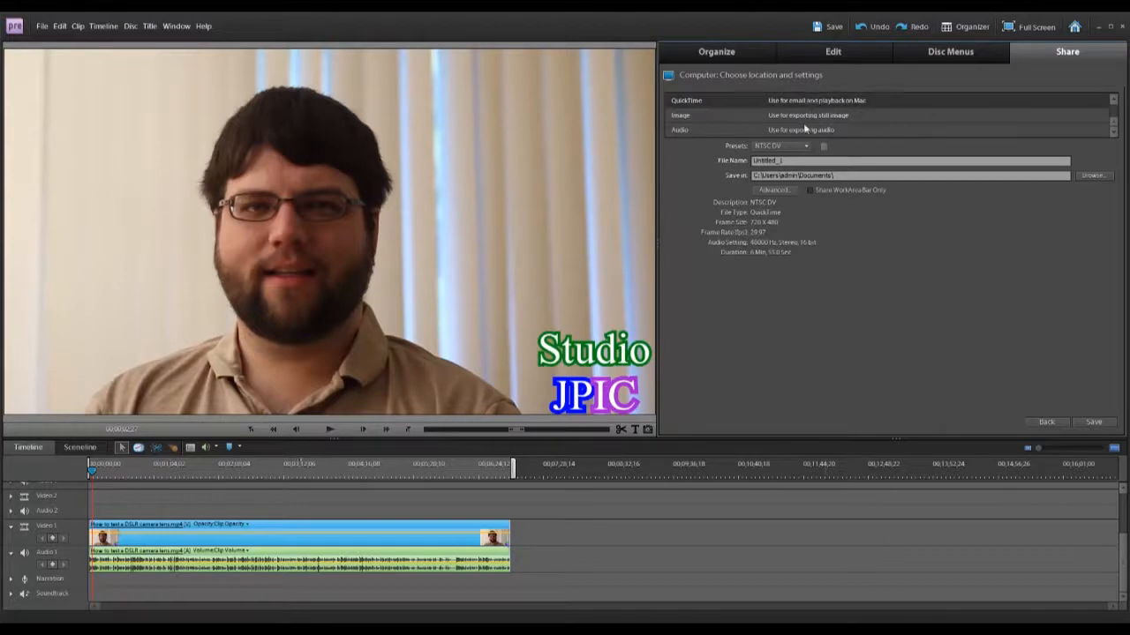
click(780, 146)
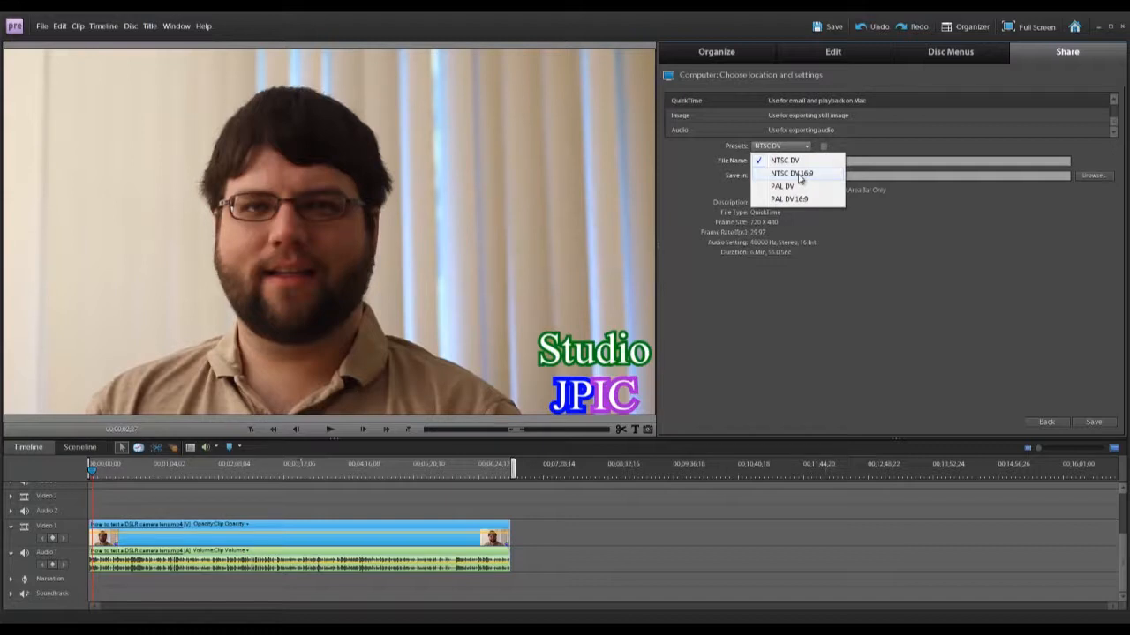
click(792, 173)
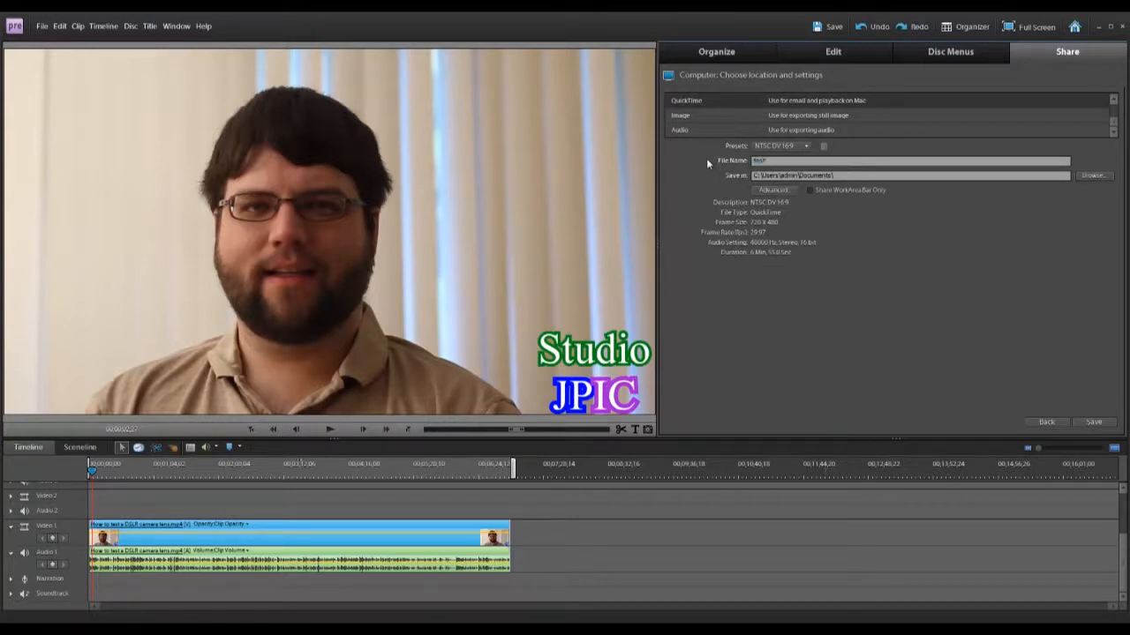
click(773, 190)
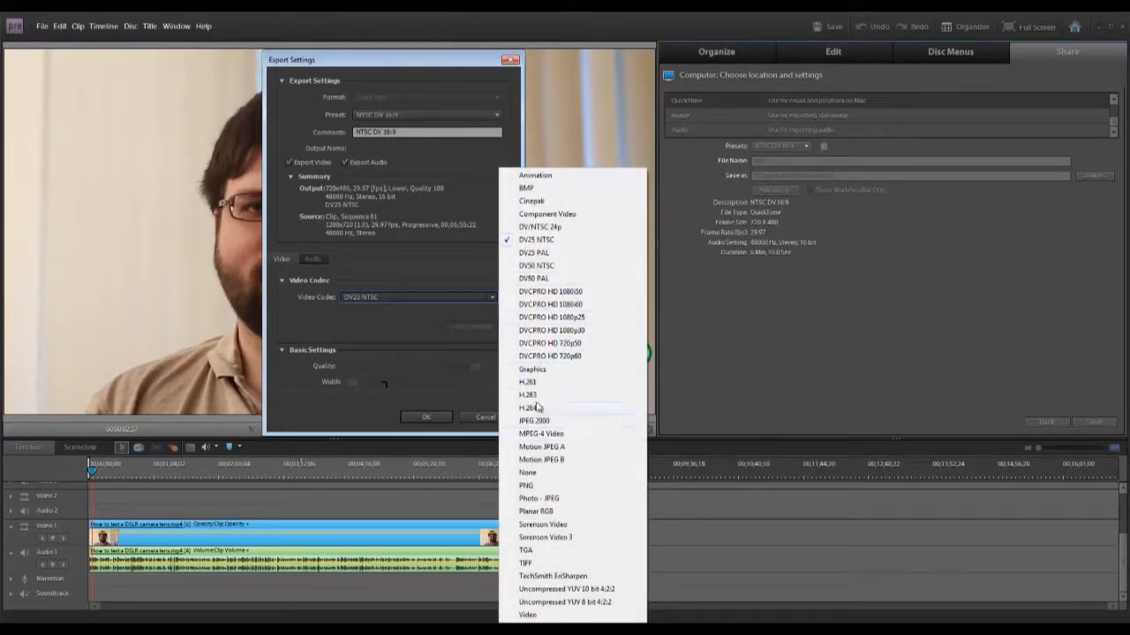
mouse_move(542, 408)
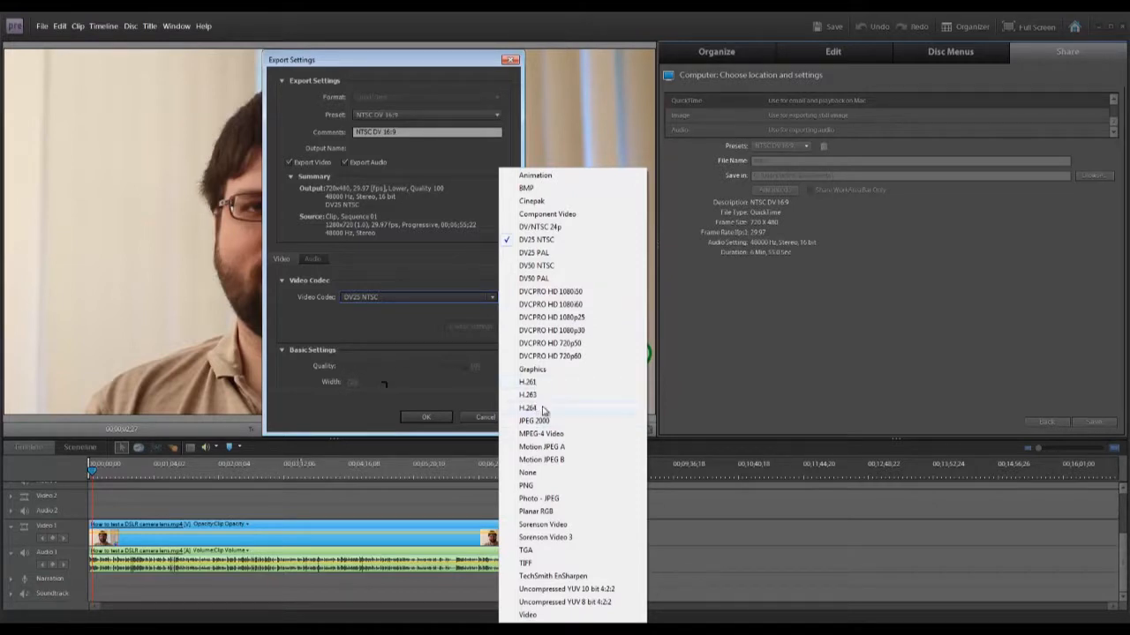
mouse_move(543, 410)
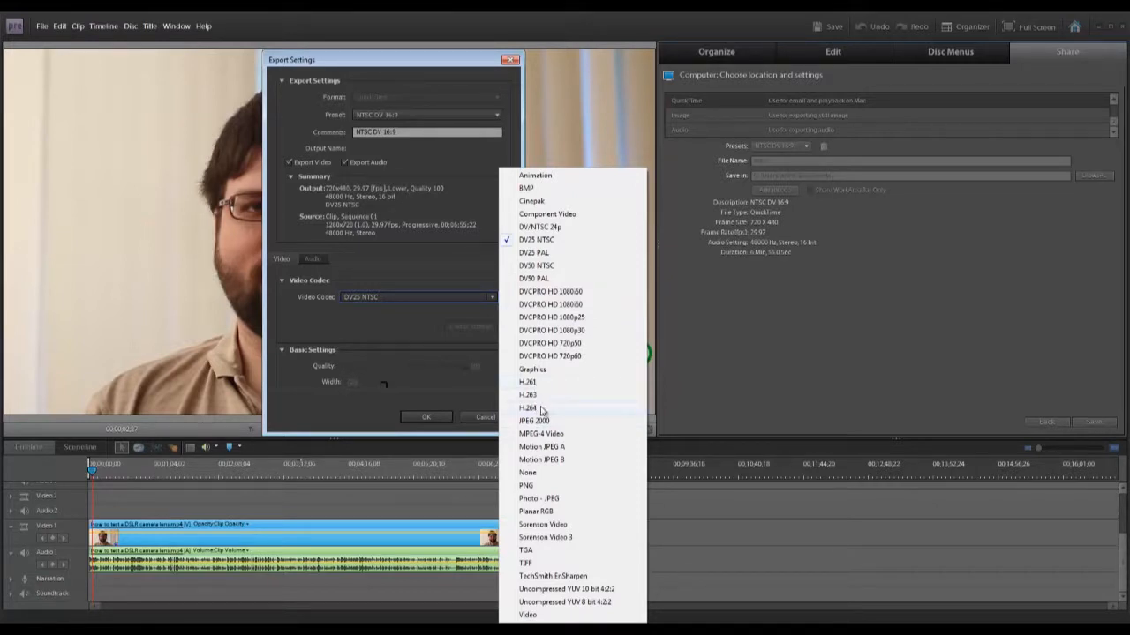
Step: Switch the video codec to H.264 and set the pixel aspect to Square Pixels (1.0)
click(526, 408)
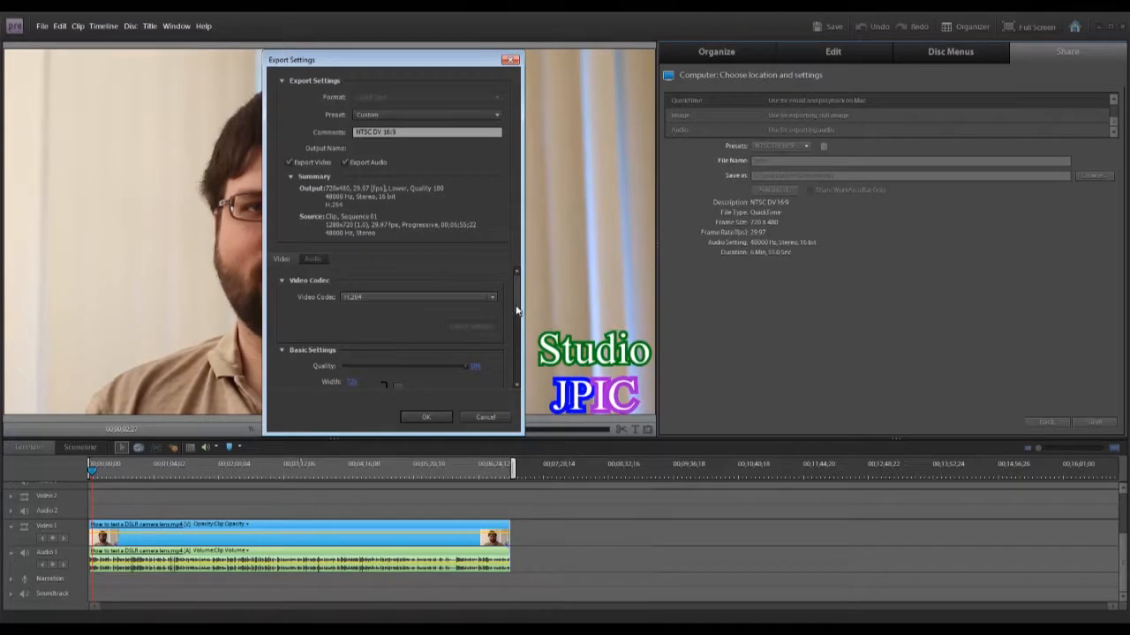
scroll(down, 3)
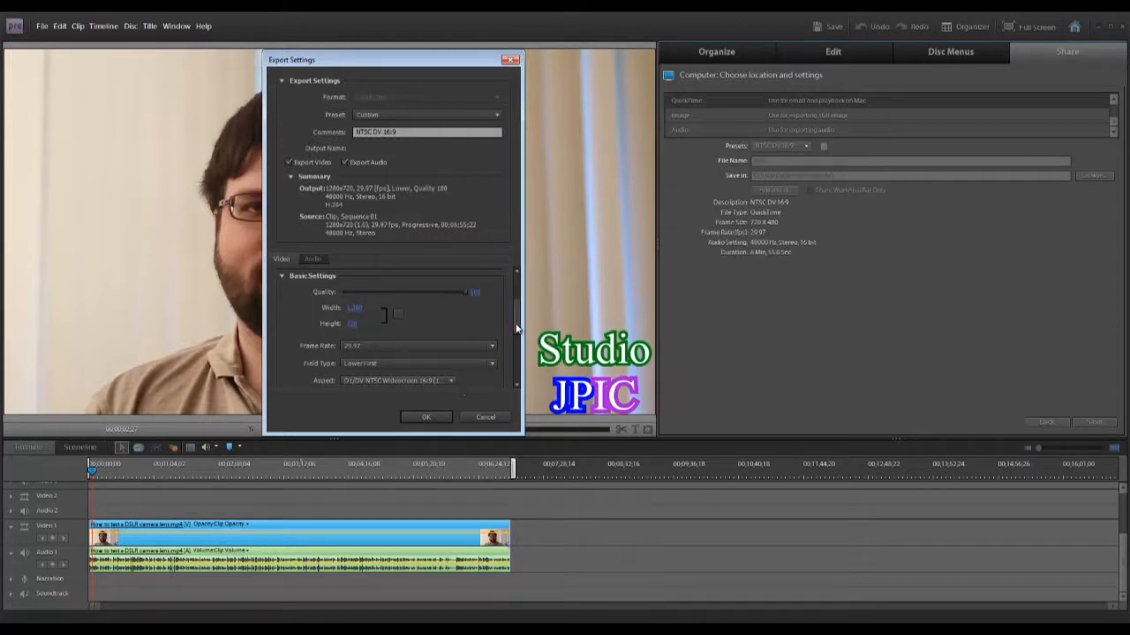
scroll(down, 3)
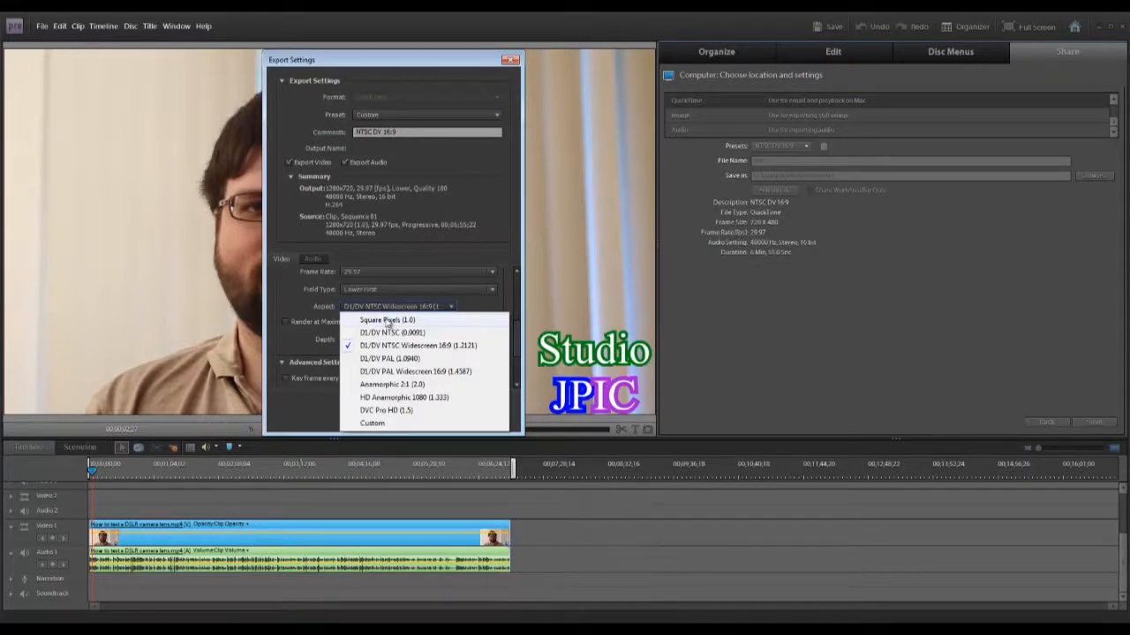
click(386, 320)
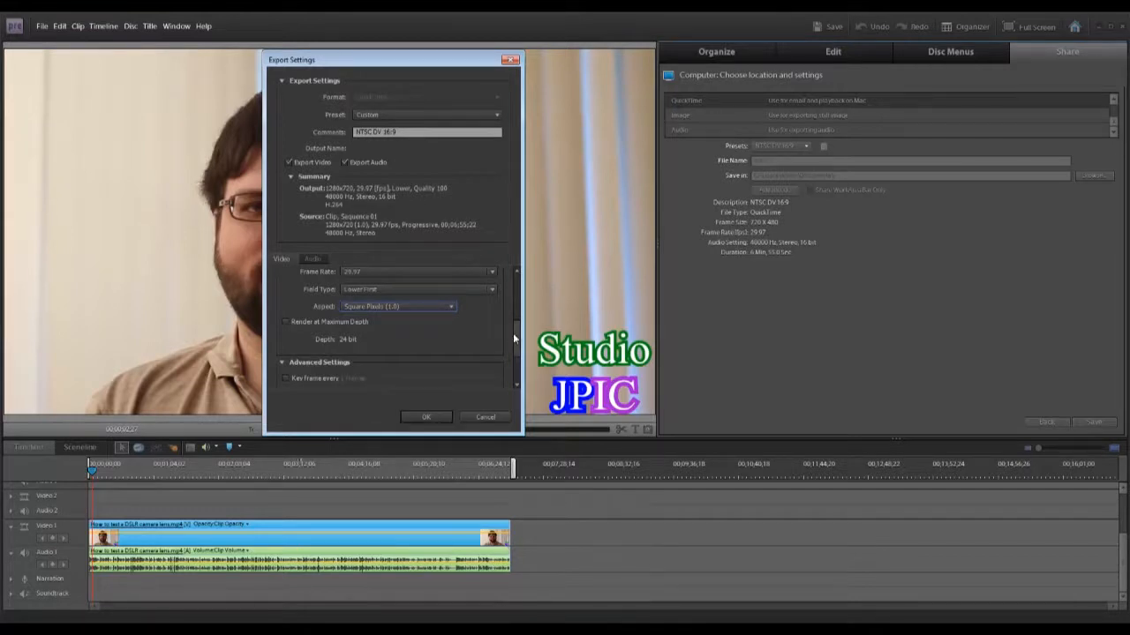
scroll(down, 3)
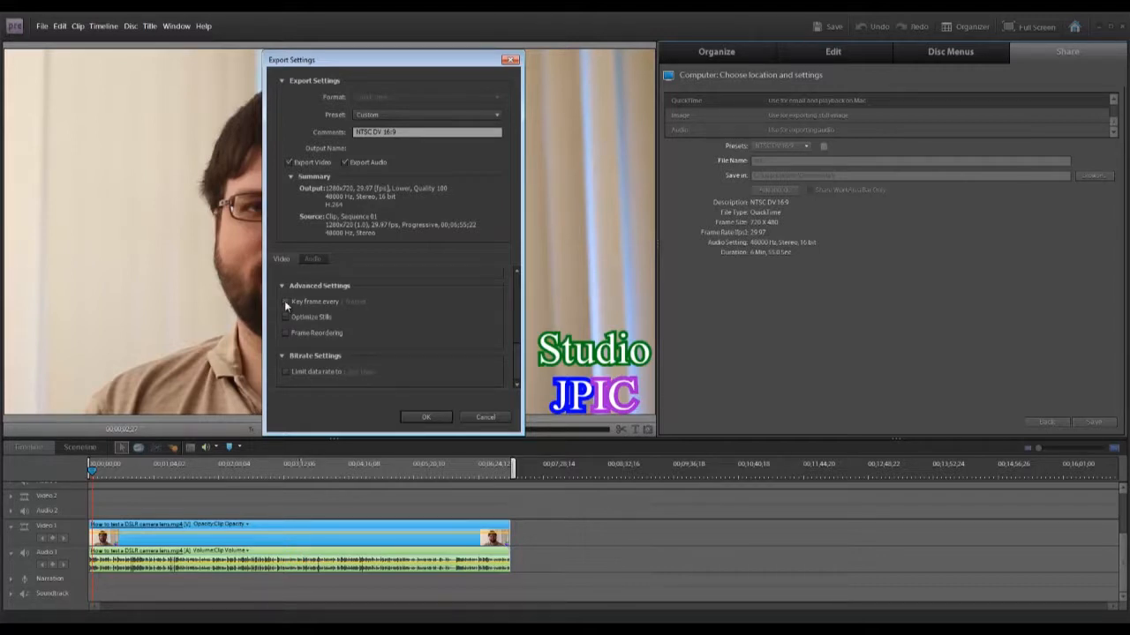
Step: Enable a fixed keyframe interval with its value and a data-rate limit for the H.264 video
click(286, 301)
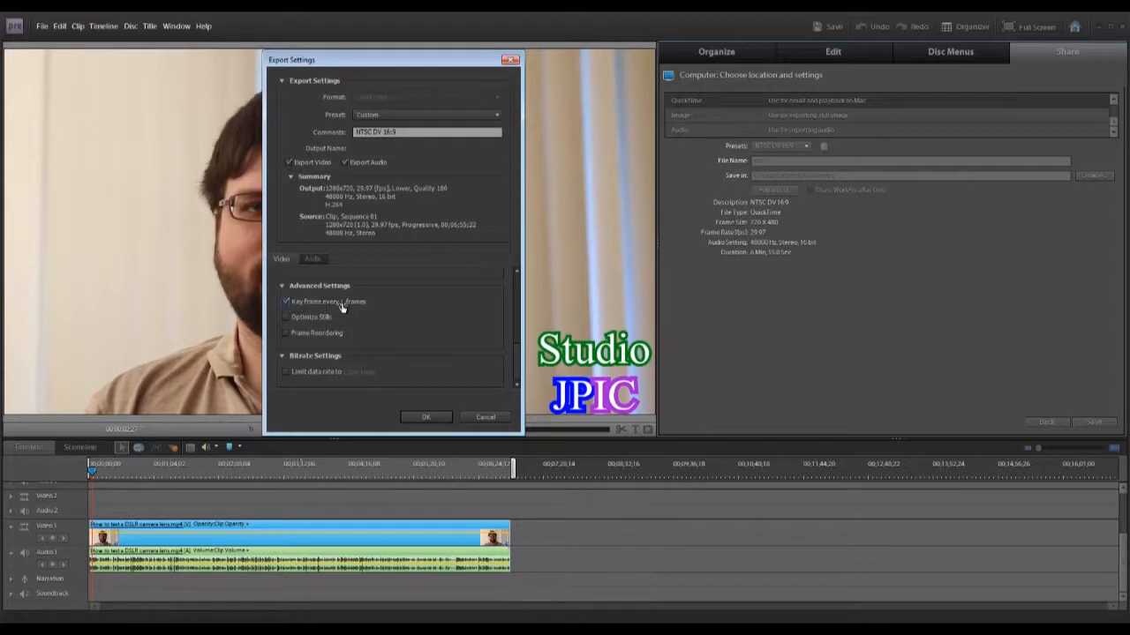
click(362, 301)
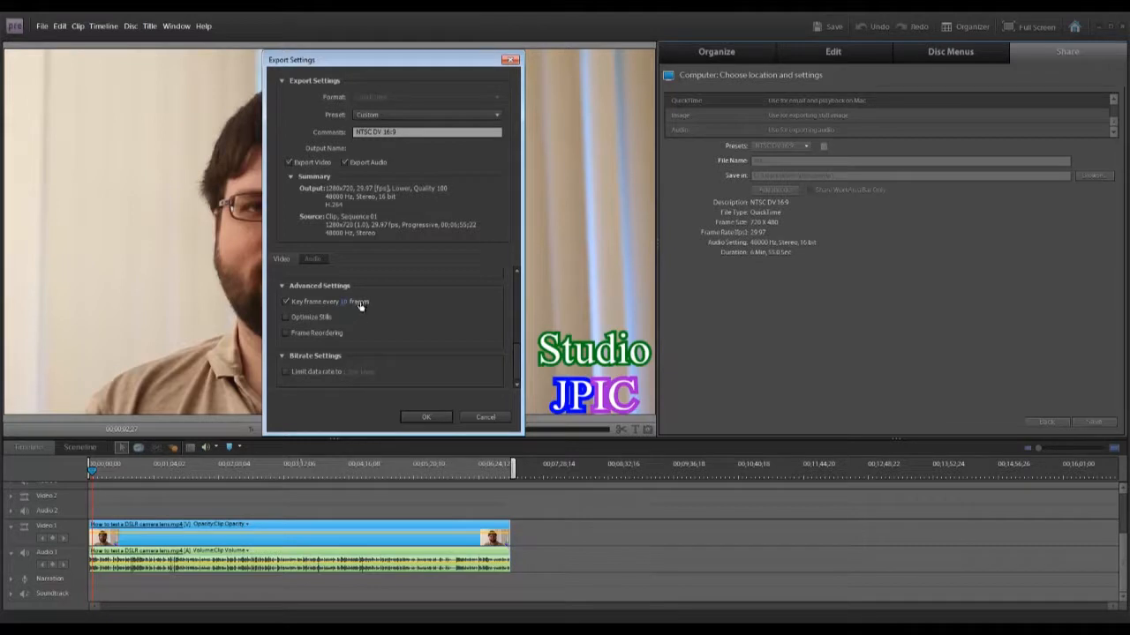
mouse_move(357, 303)
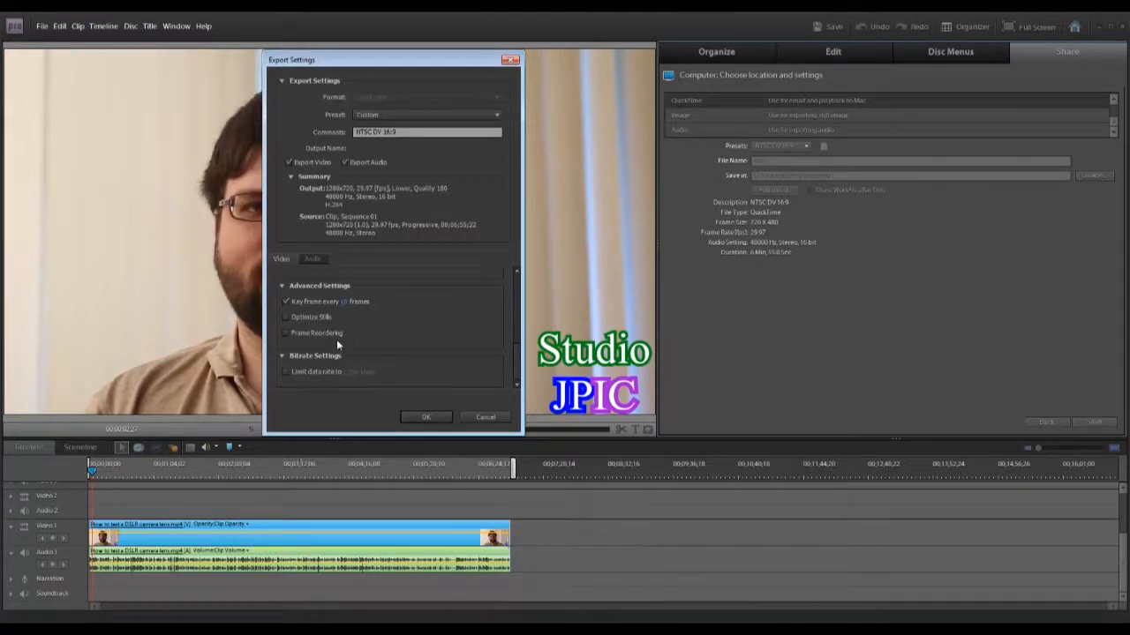
click(286, 371)
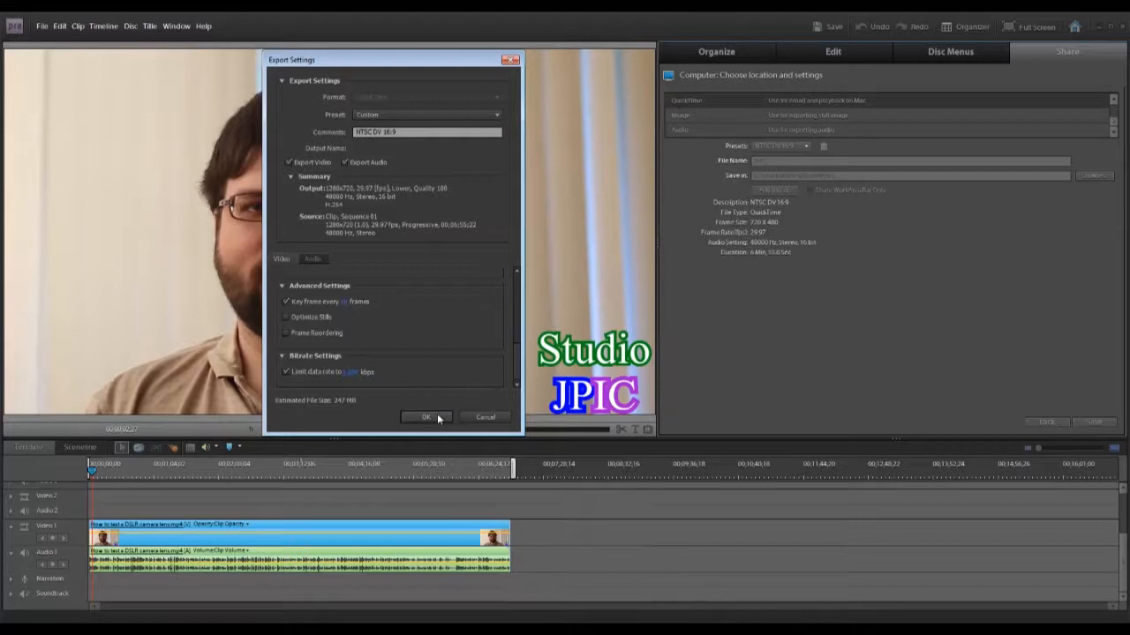
click(311, 259)
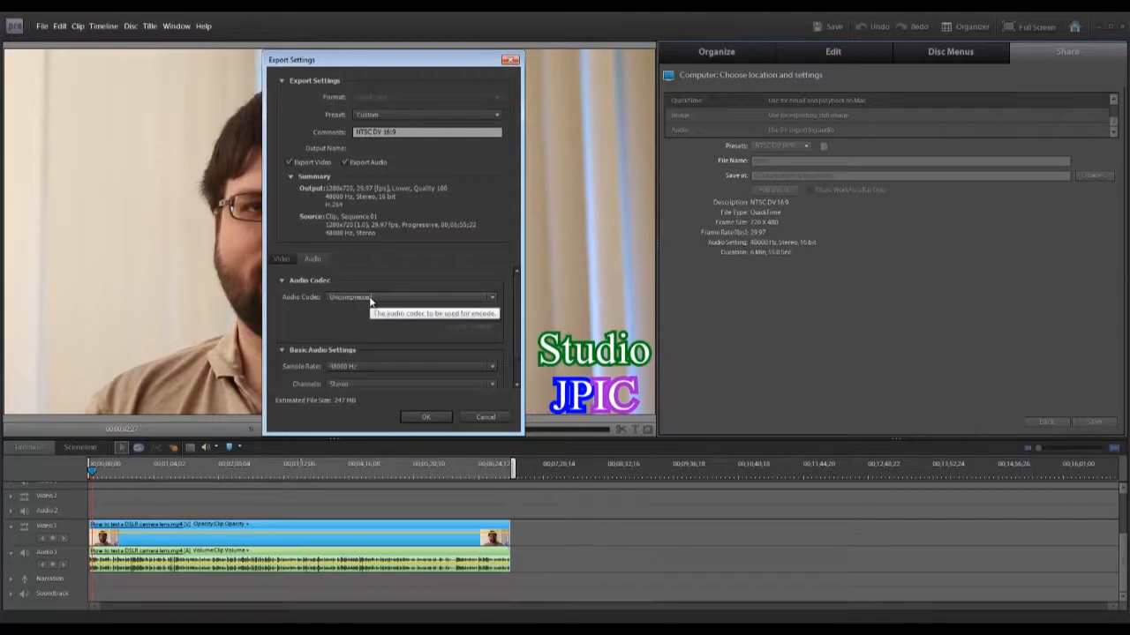
Step: Change the audio codec to AAC and check the sample rate stays 48000 Hz
click(411, 297)
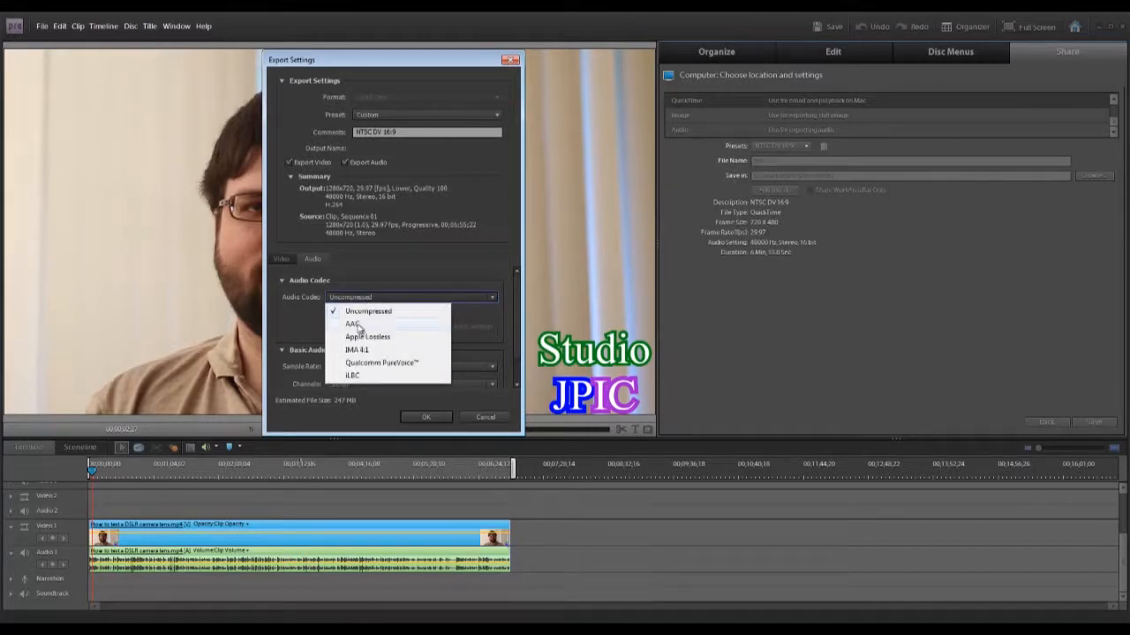
click(353, 324)
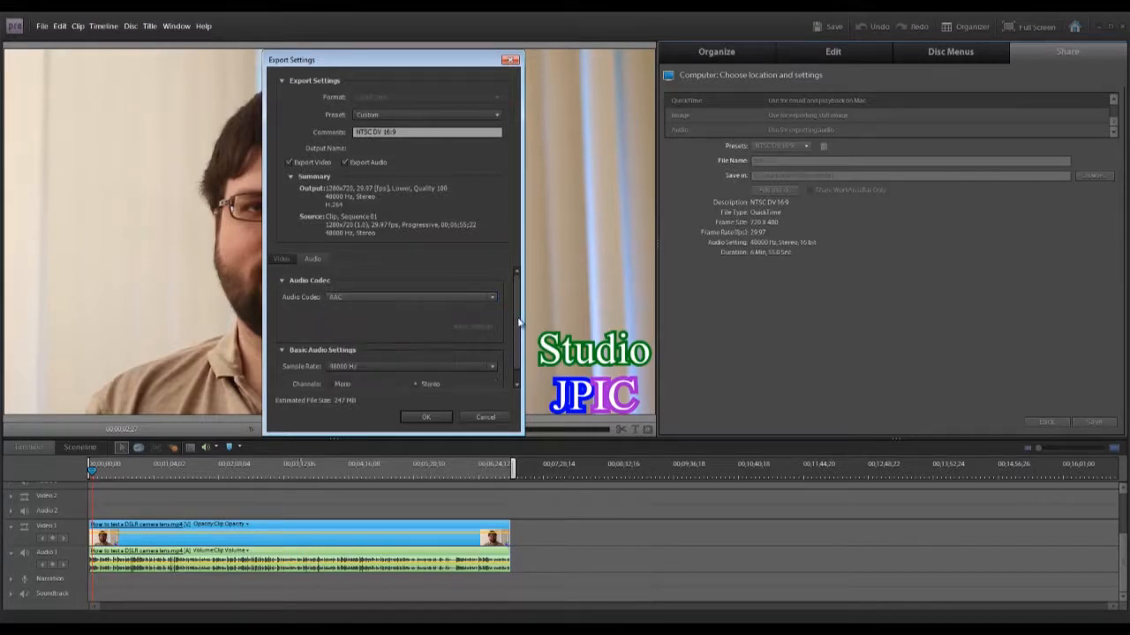
click(410, 353)
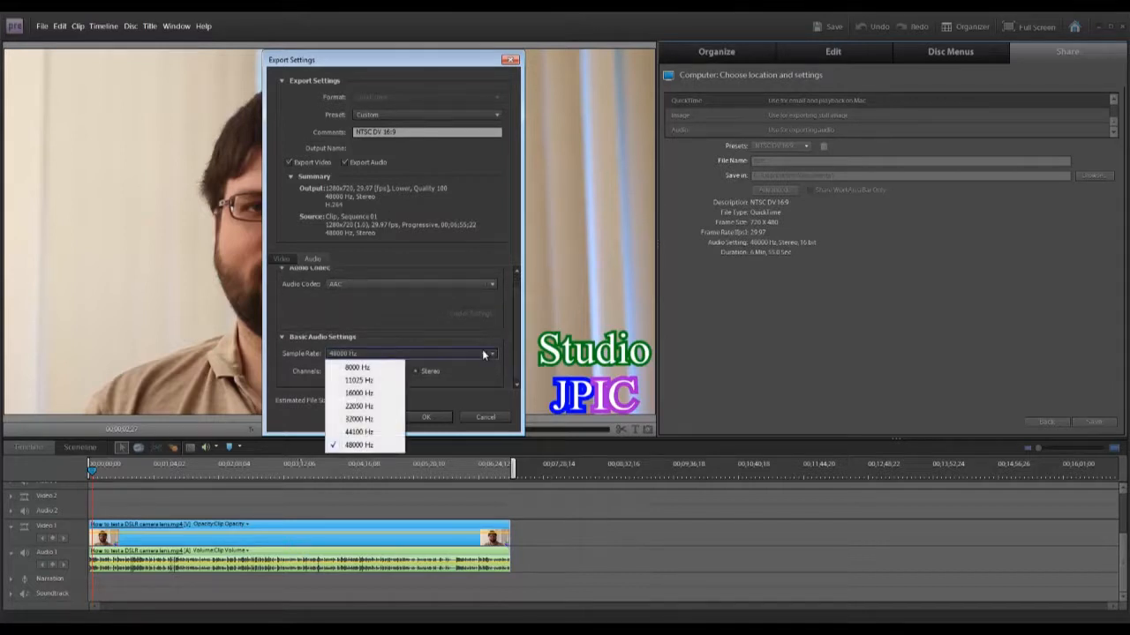
mouse_move(366, 408)
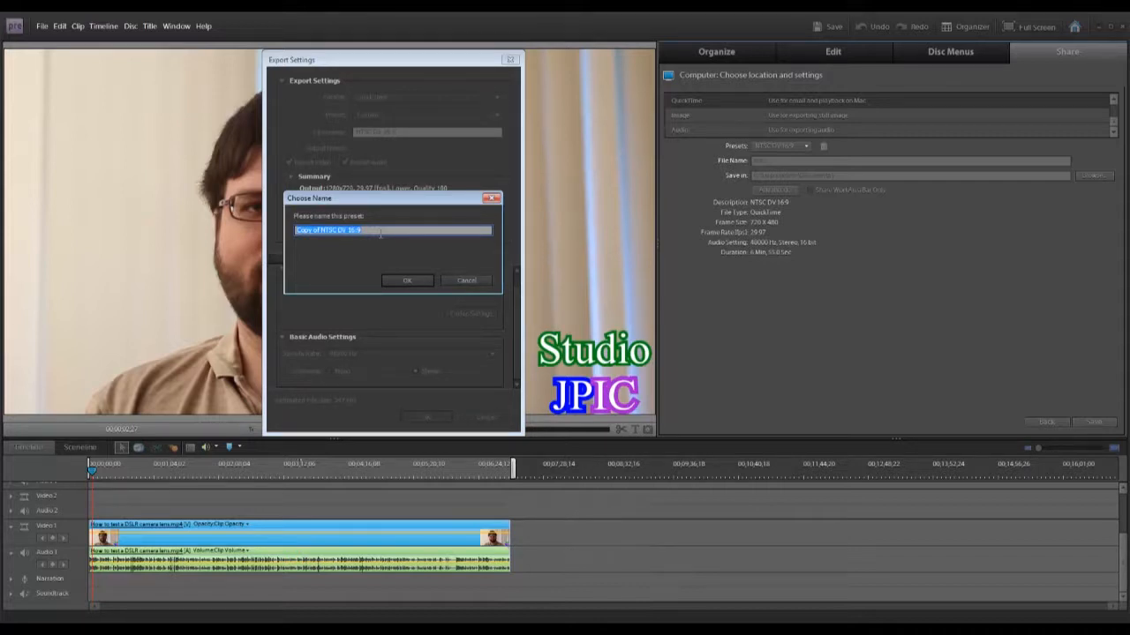
Step: Name the custom preset '720p h264' and confirm it
text(720p h264)
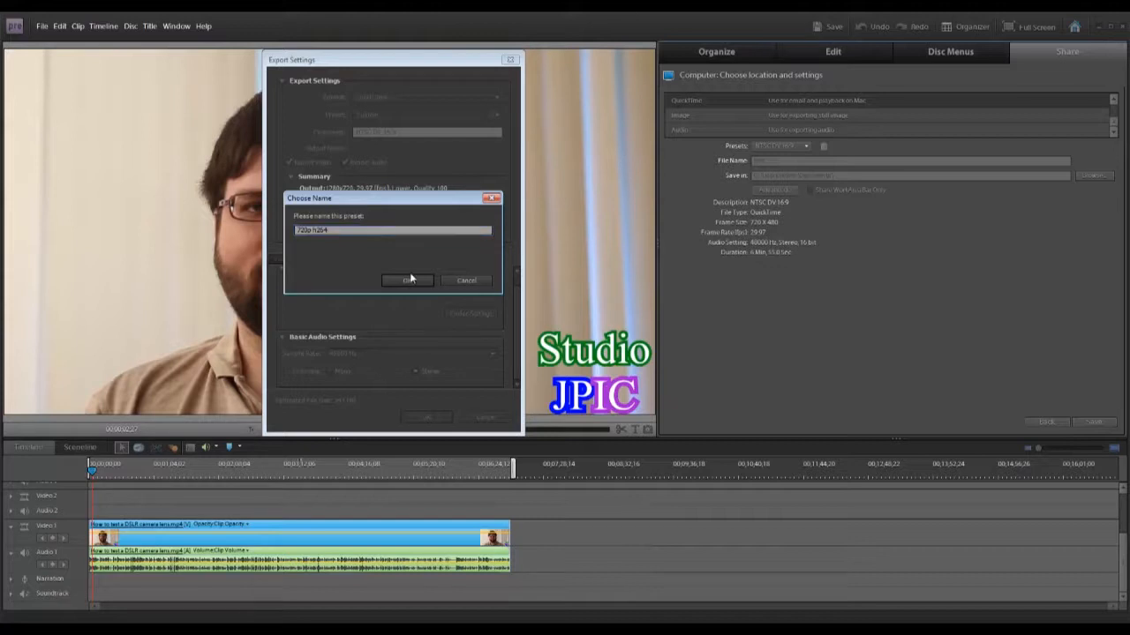
click(407, 280)
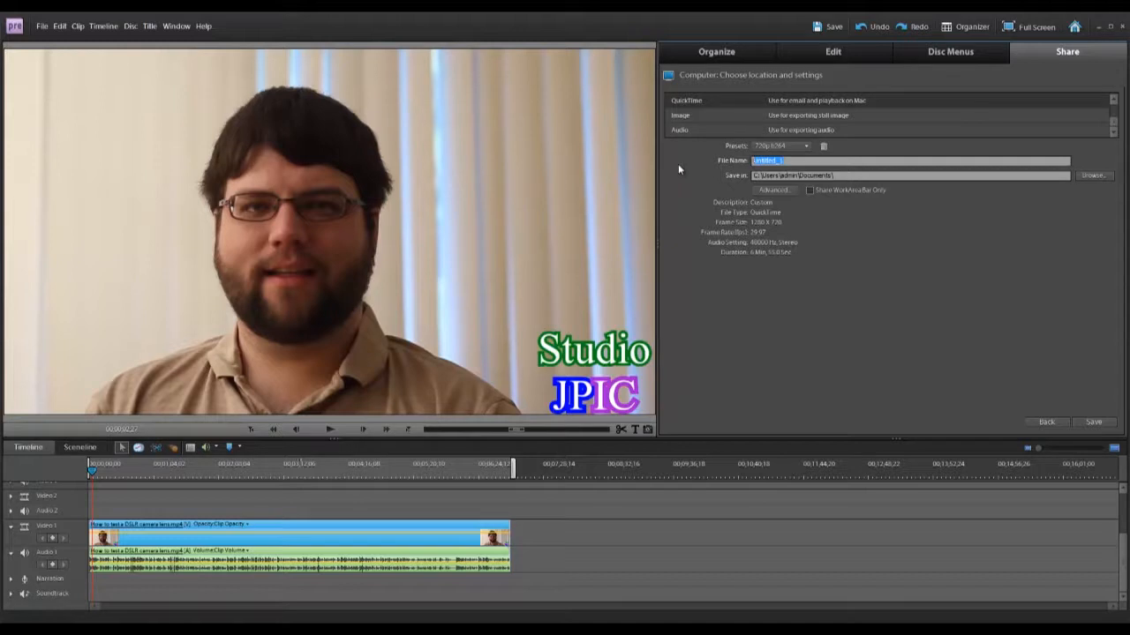
Step: Name the export 'test', choose the 720p h264 preset, and save to start rendering
text(test)
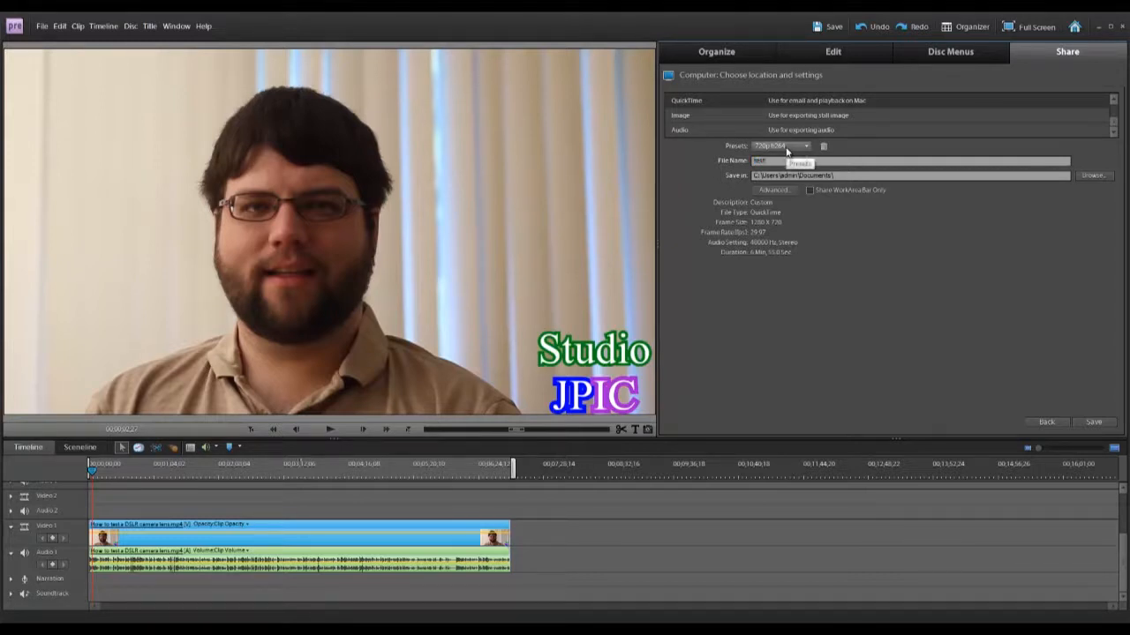
click(804, 145)
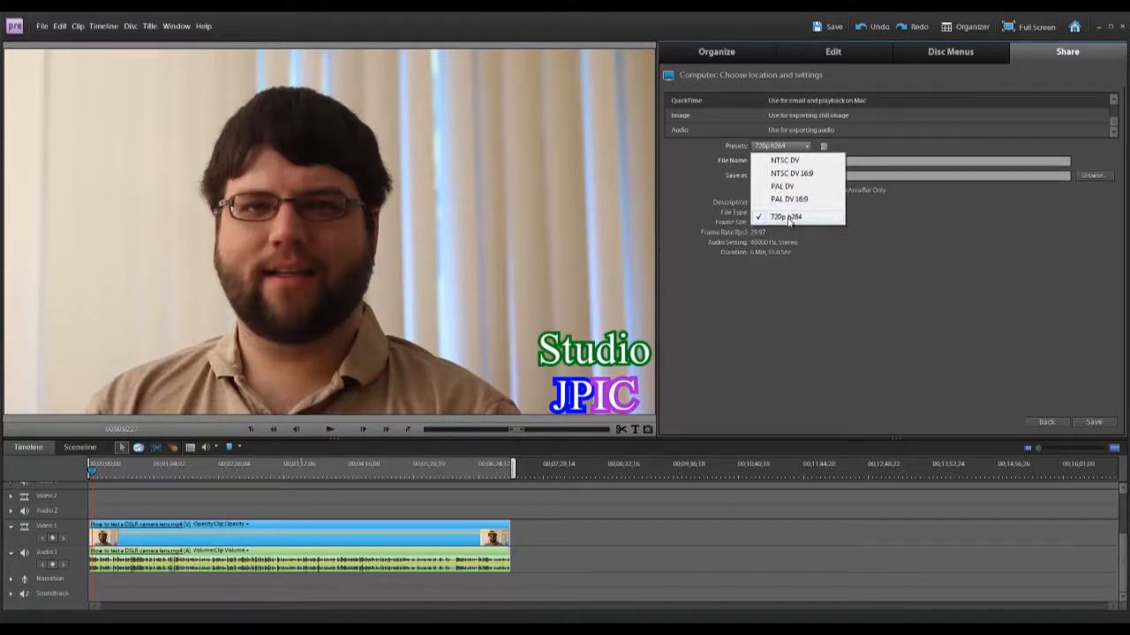
click(786, 217)
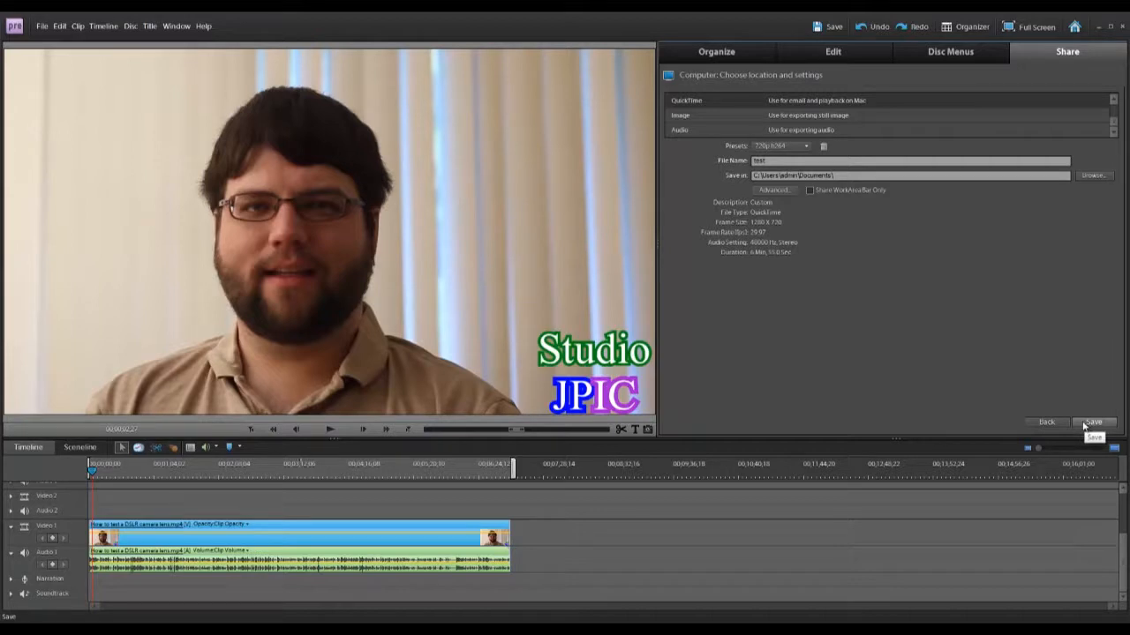
click(1093, 422)
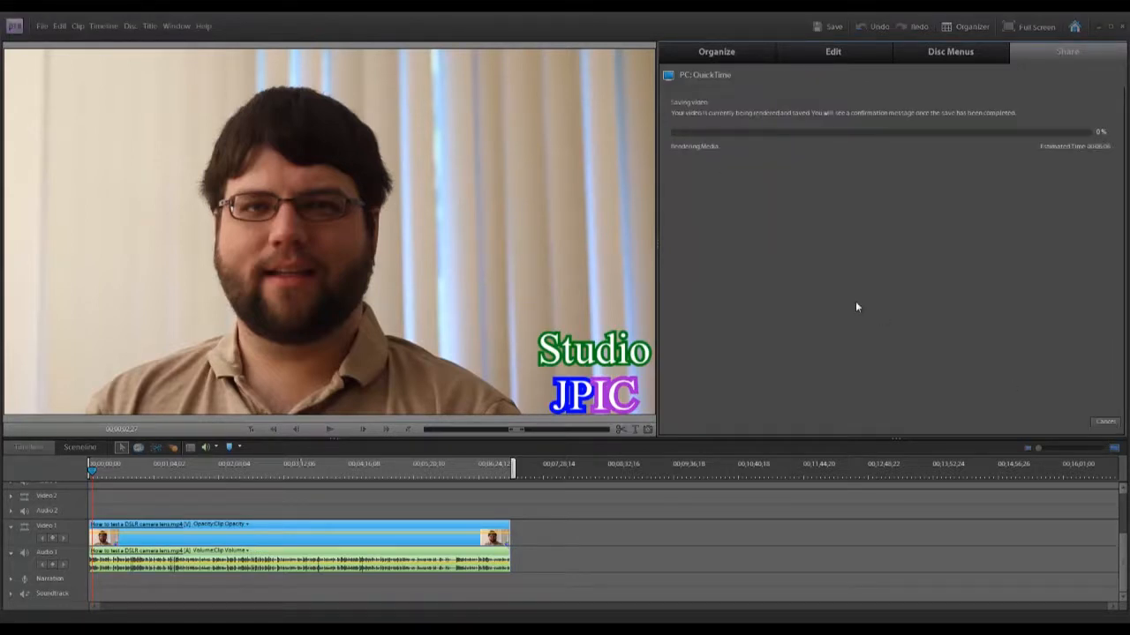